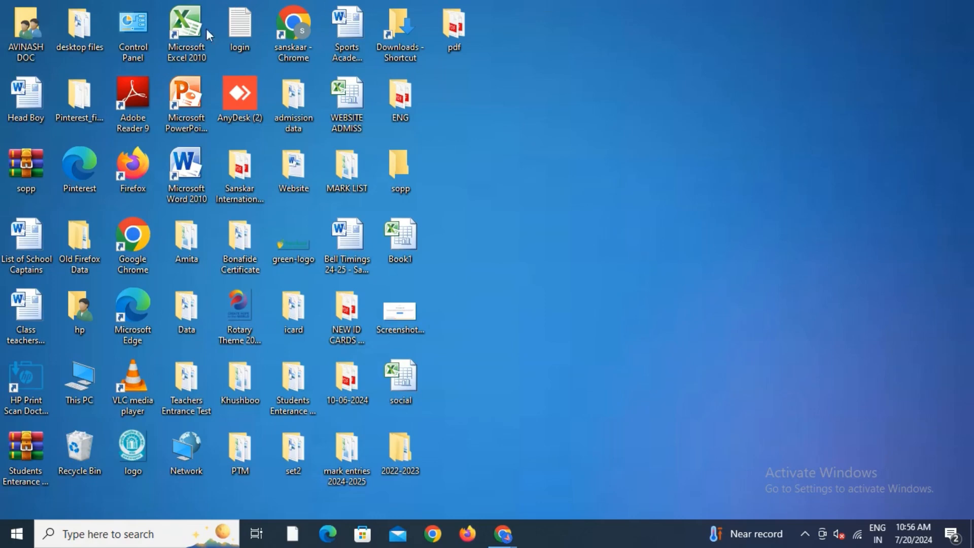
# - Show the pdf folder's Security permissions for SYSTEM, hp and Administrators in Properties
pyautogui.click(454, 29)
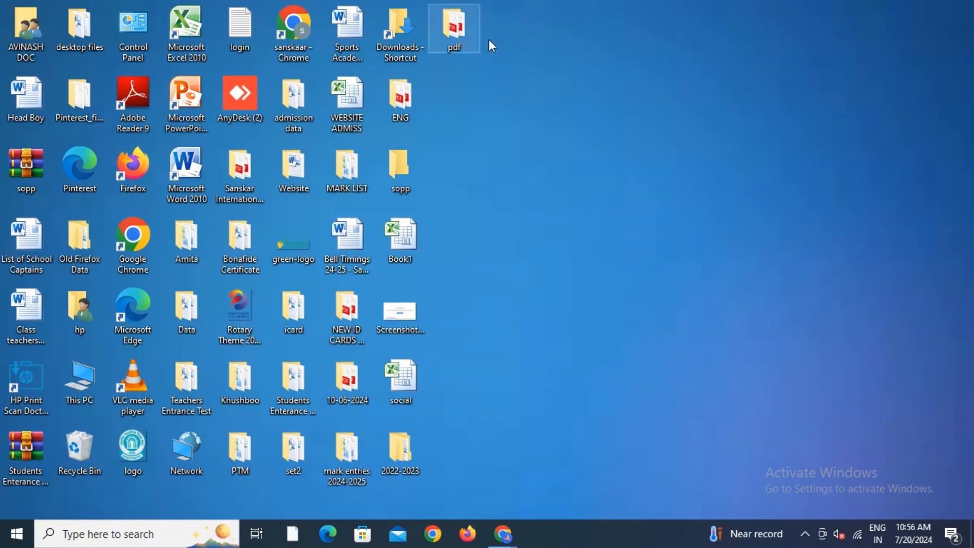
pyautogui.click(500, 381)
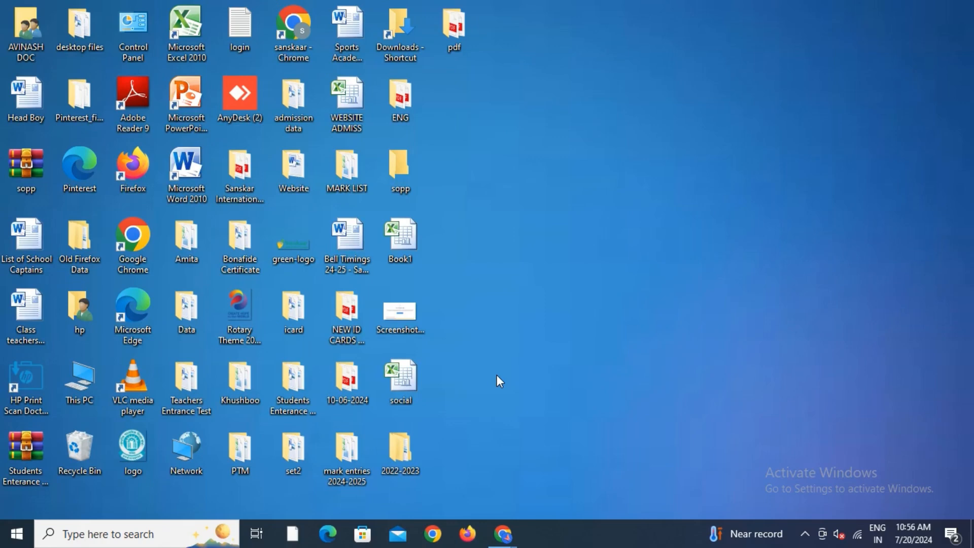
pyautogui.moveTo(559, 329)
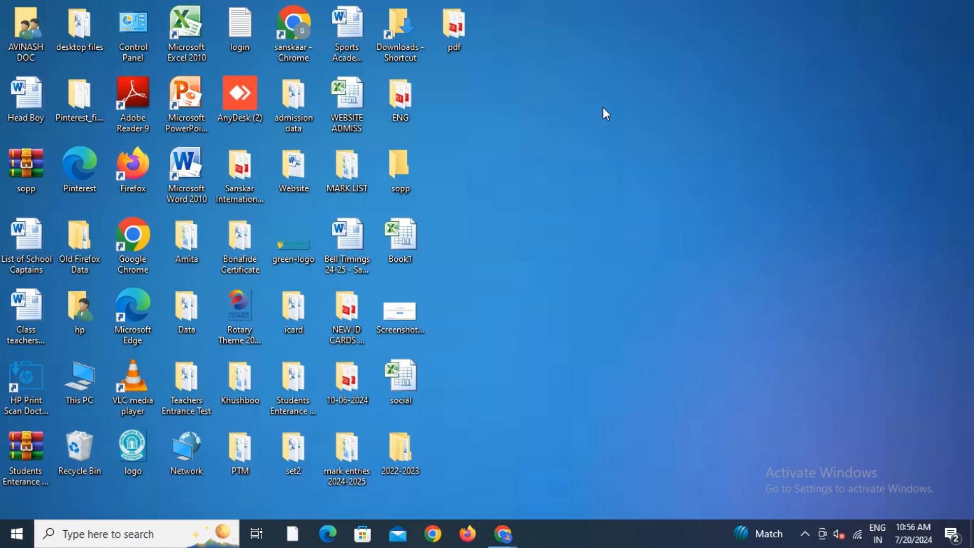
pyautogui.moveTo(454, 31)
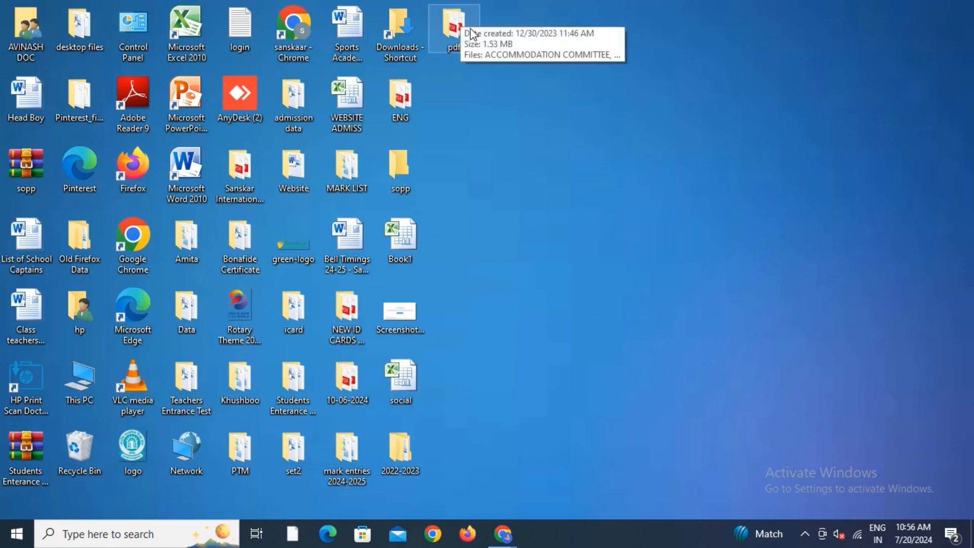
pyautogui.rightClick(454, 28)
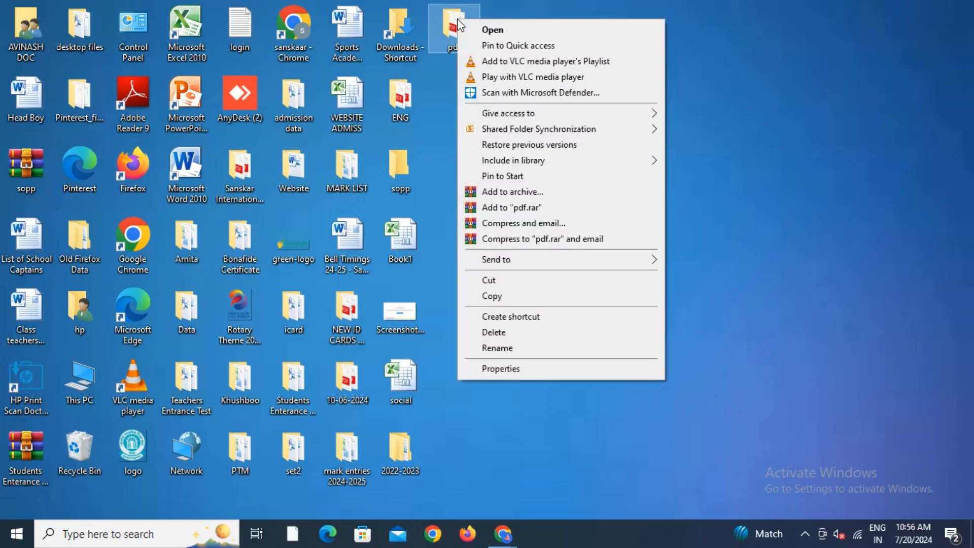
pyautogui.moveTo(533, 348)
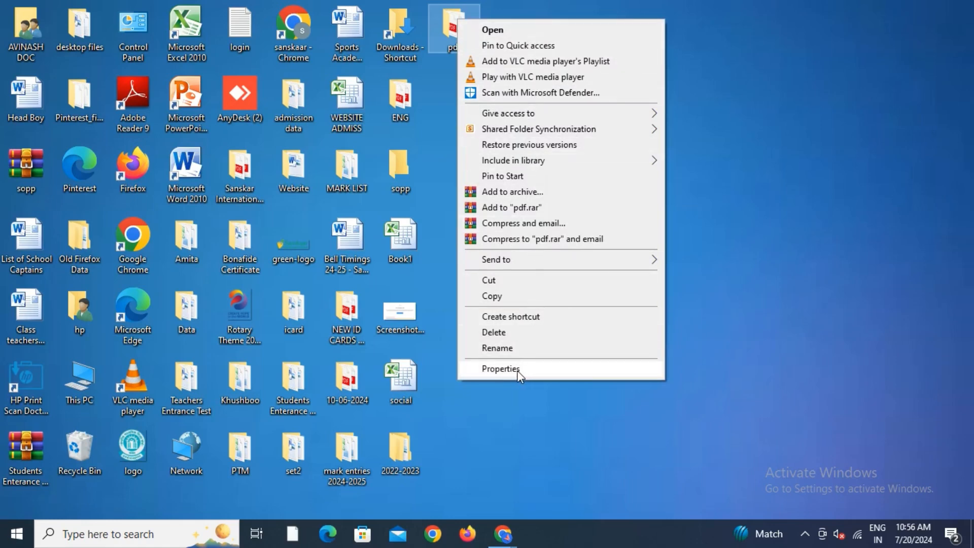
pyautogui.click(501, 368)
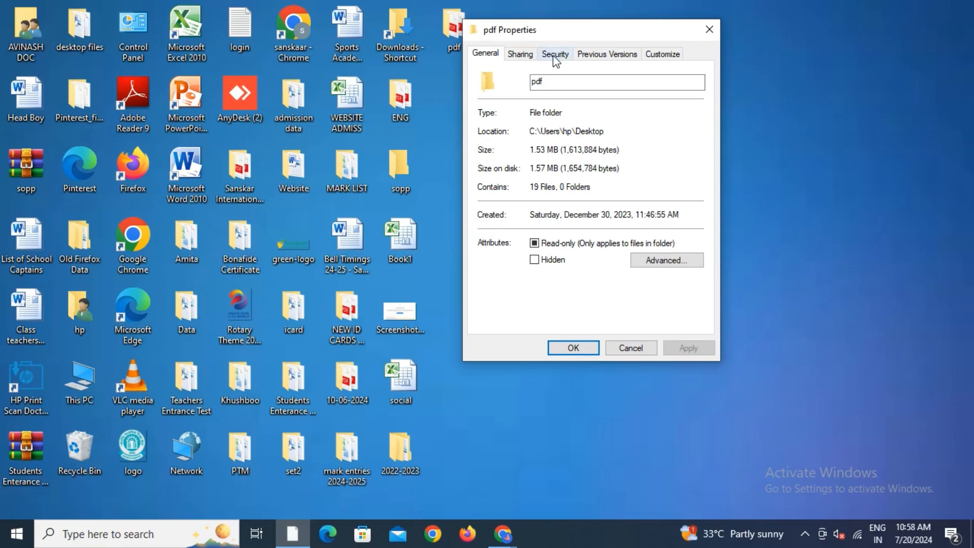
pyautogui.click(555, 55)
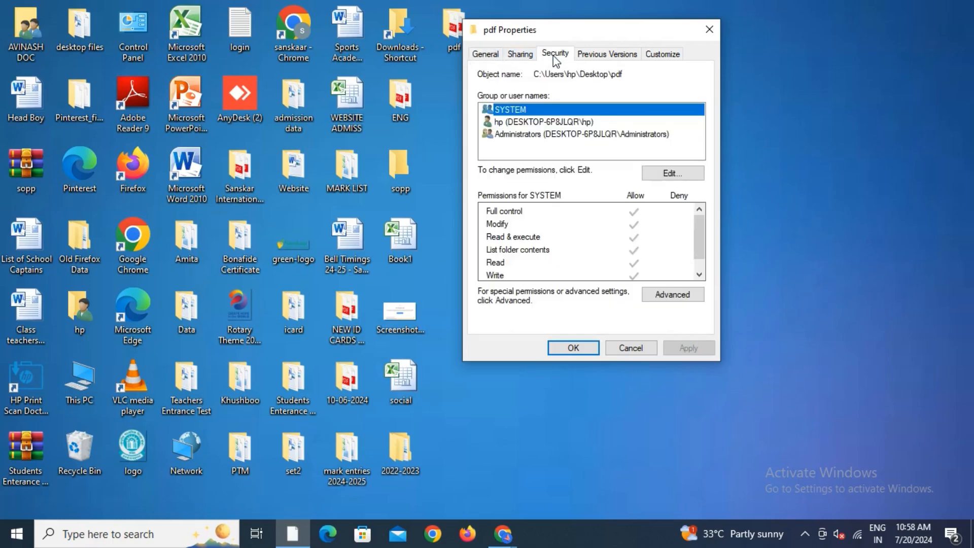
pyautogui.moveTo(727, 188)
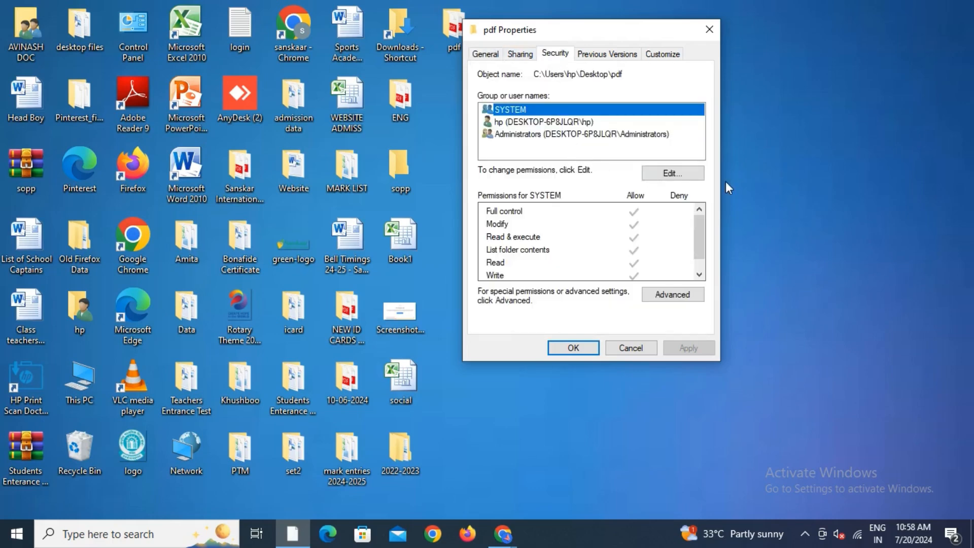
pyautogui.moveTo(673, 172)
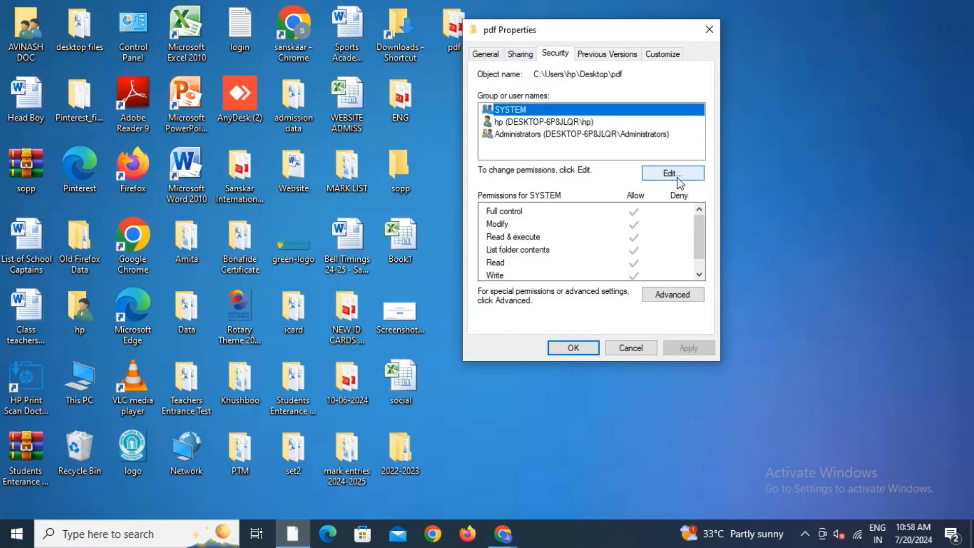
# - Deny Administrators Full control on the pdf folder, accept the warning, and close Properties
pyautogui.click(672, 173)
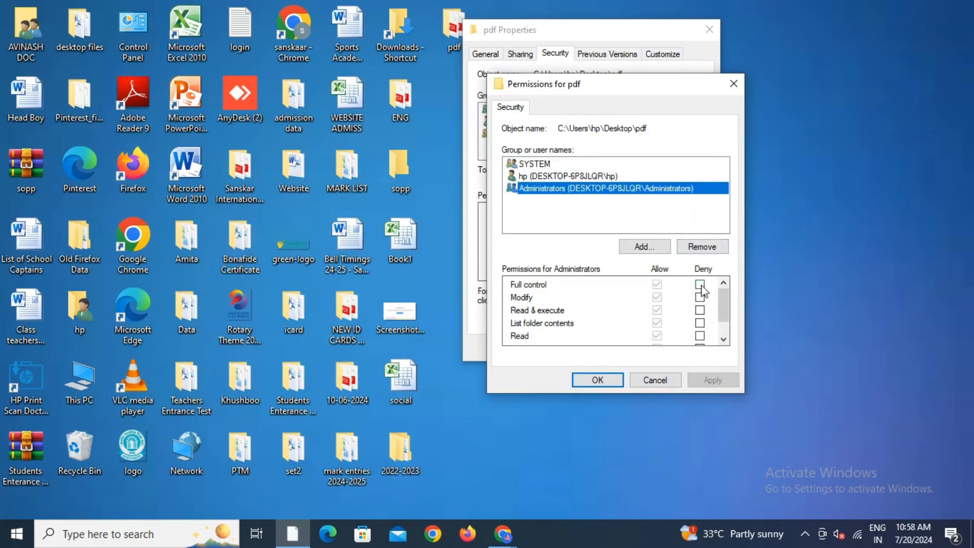
pyautogui.click(700, 284)
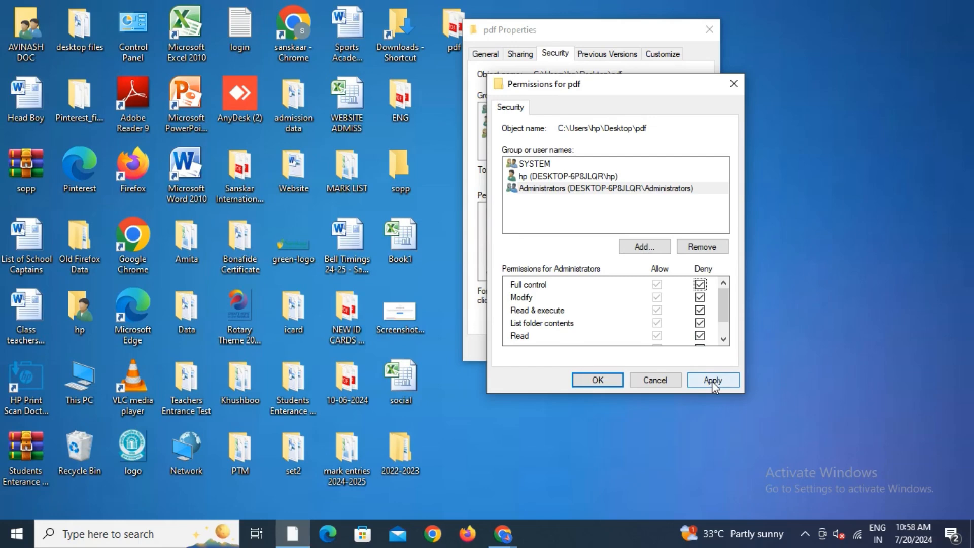
pyautogui.click(712, 379)
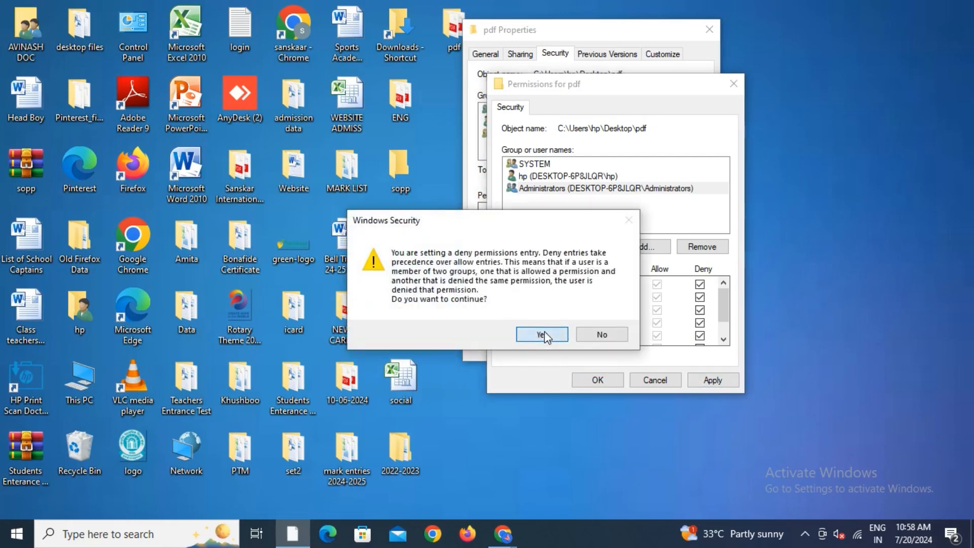
pyautogui.click(540, 334)
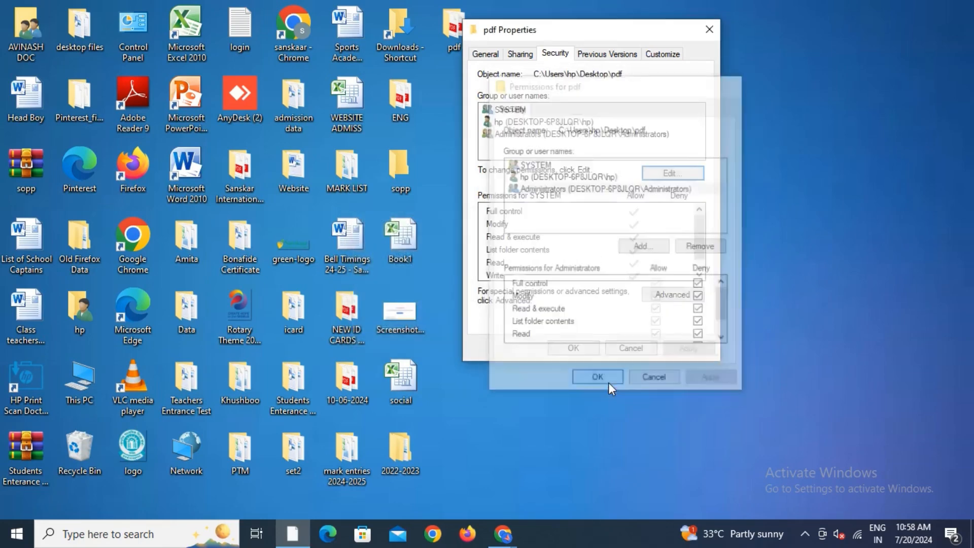
pyautogui.click(595, 377)
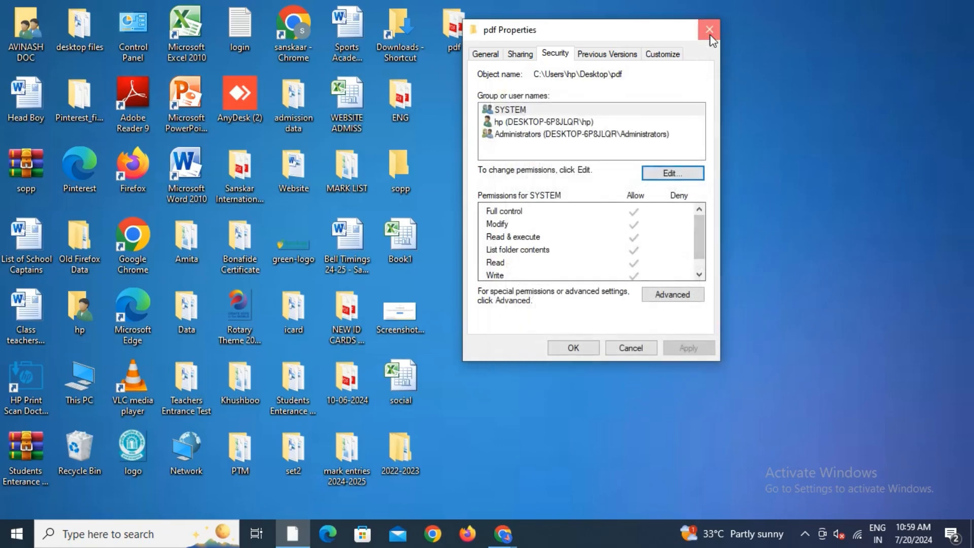
pyautogui.click(709, 30)
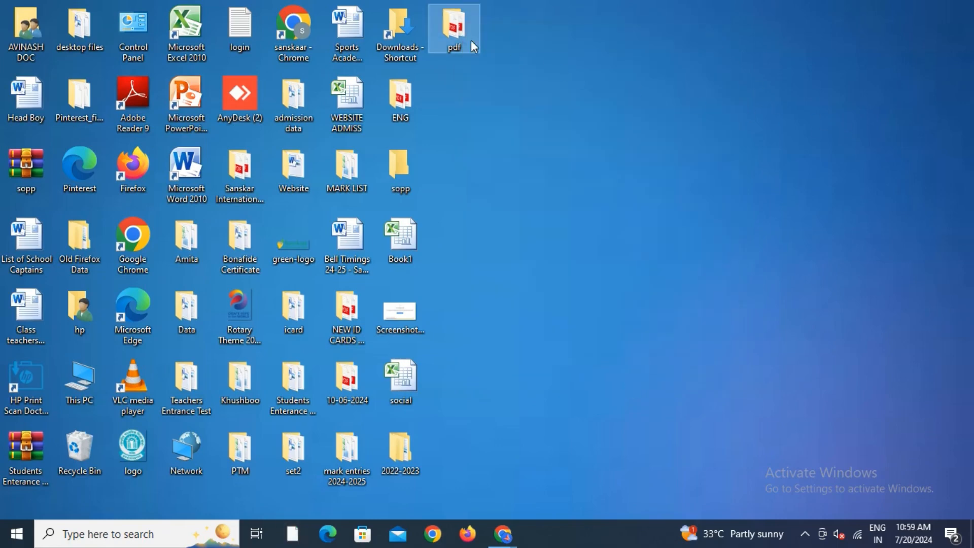
pyautogui.rightClick(453, 30)
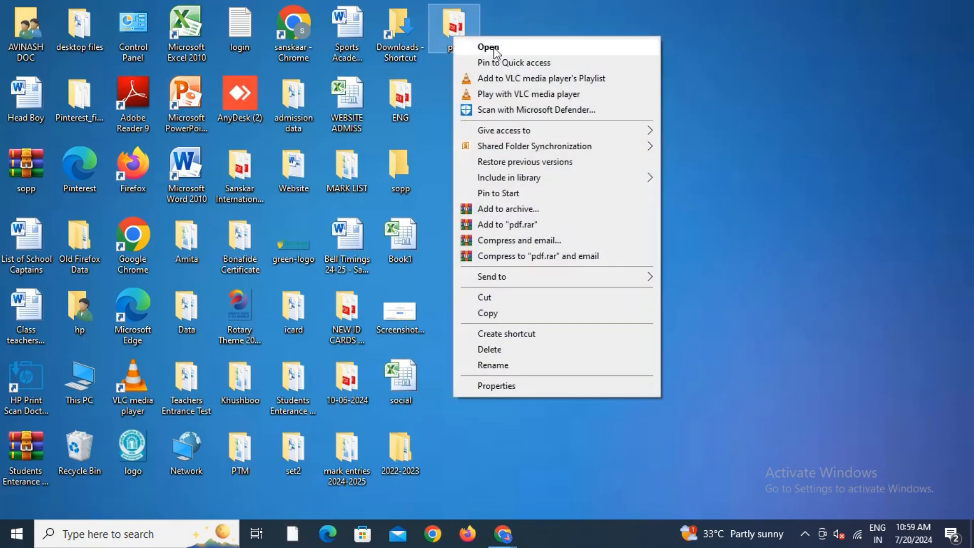
pyautogui.click(488, 47)
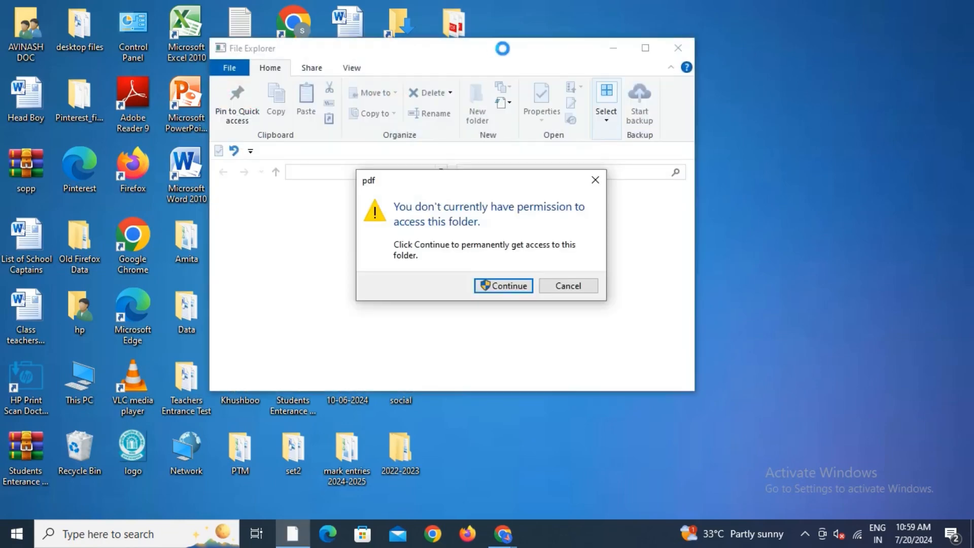
pyautogui.moveTo(569, 244)
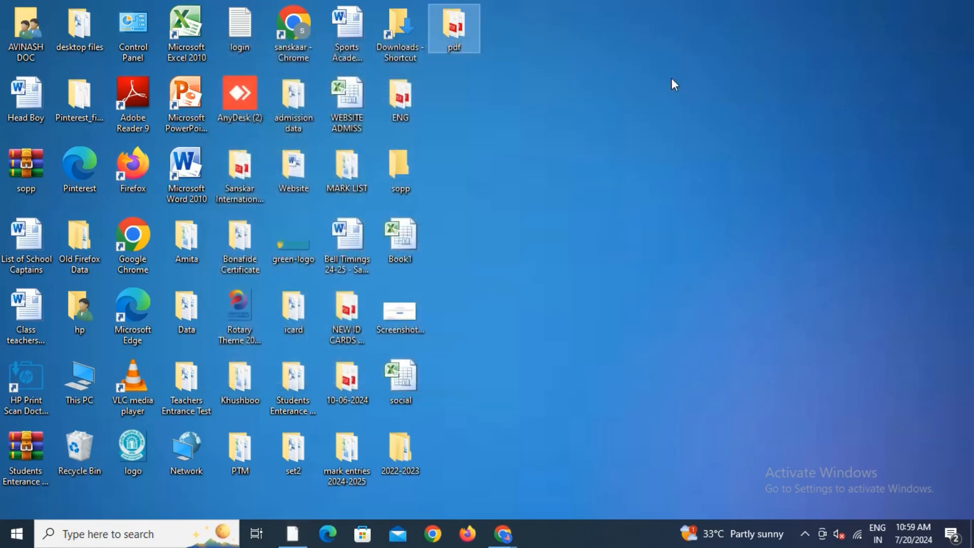
pyautogui.rightClick(453, 28)
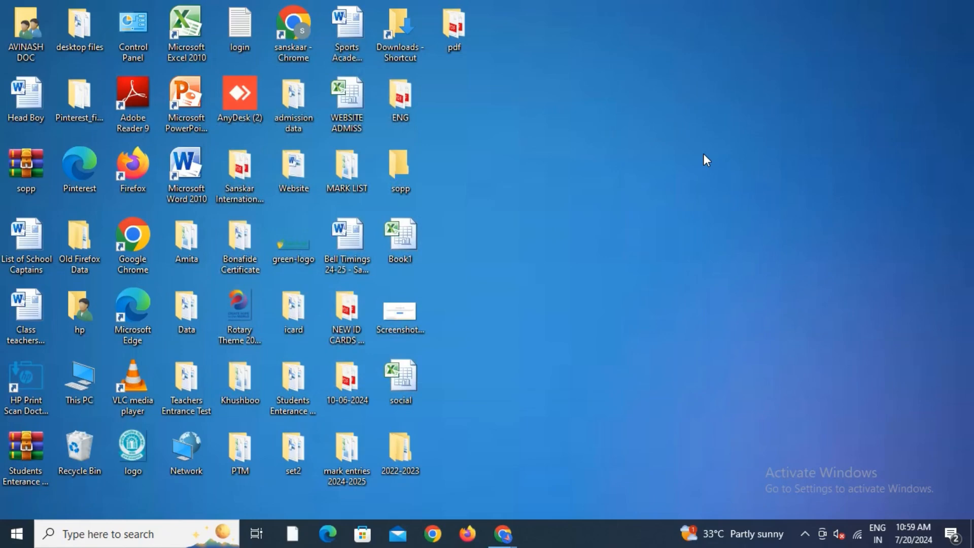
pyautogui.moveTo(513, 93)
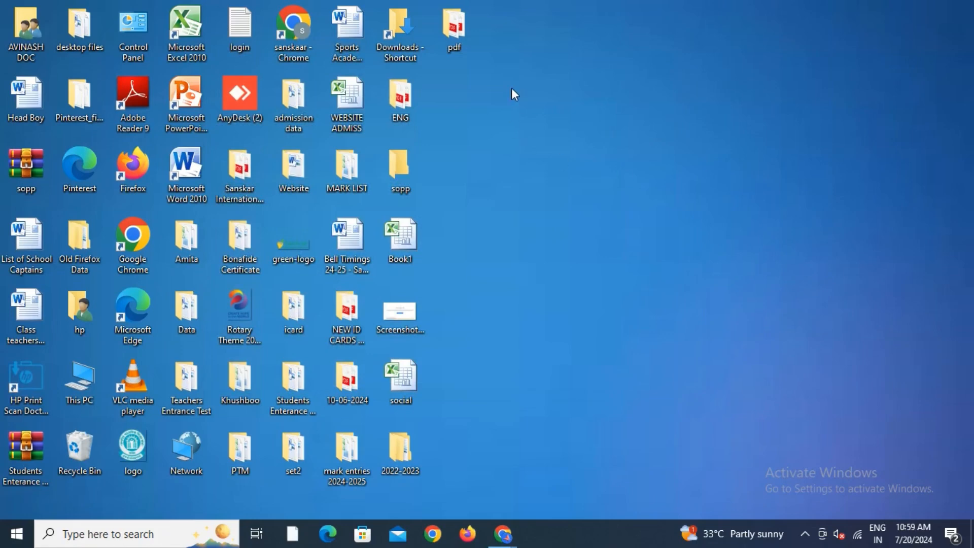
# - Reopen the pdf folder's Properties on the Security tab listing SYSTEM, hp and Administrators
pyautogui.click(454, 27)
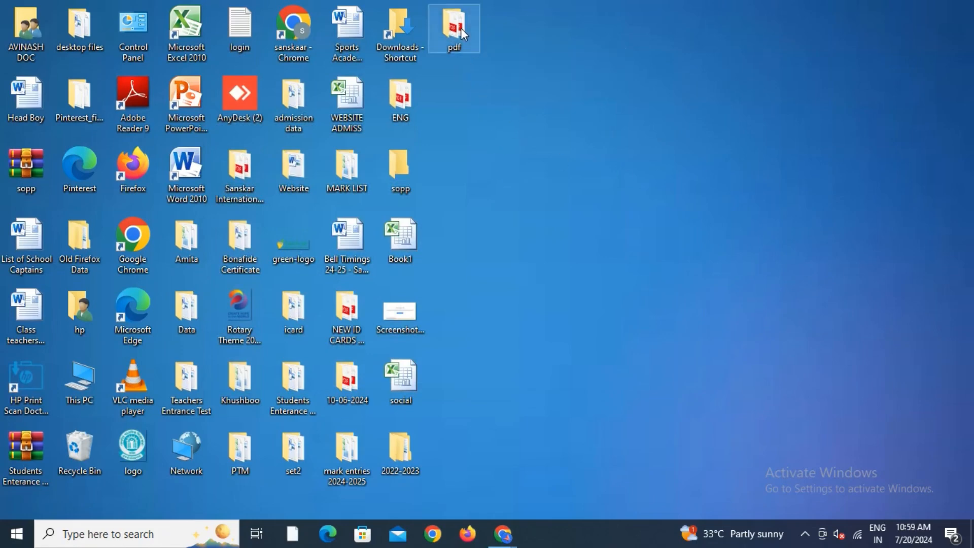
pyautogui.rightClick(453, 28)
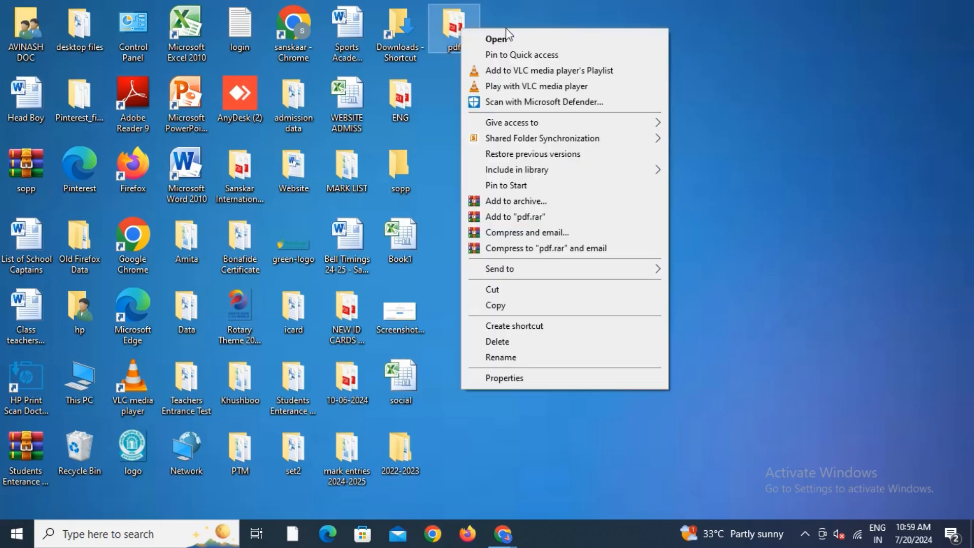
pyautogui.click(525, 26)
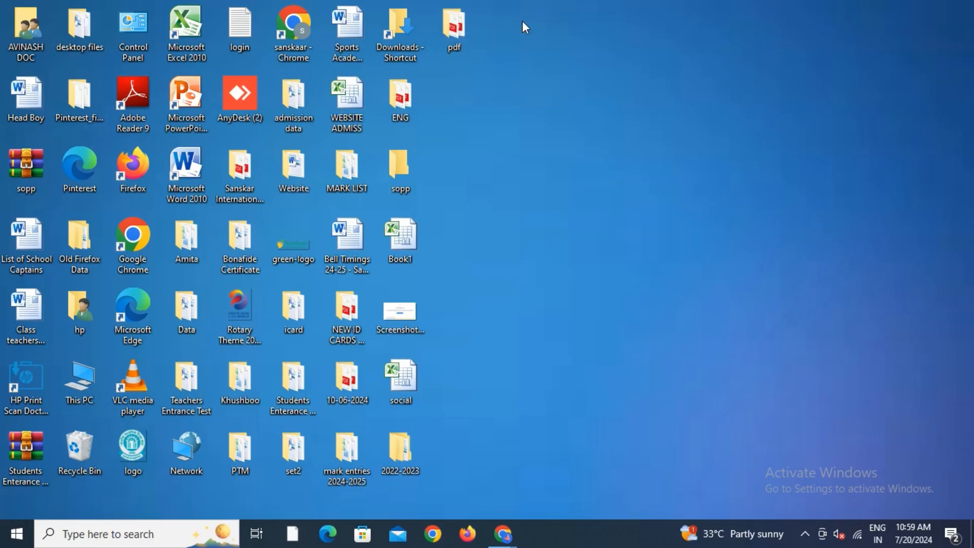
pyautogui.click(454, 28)
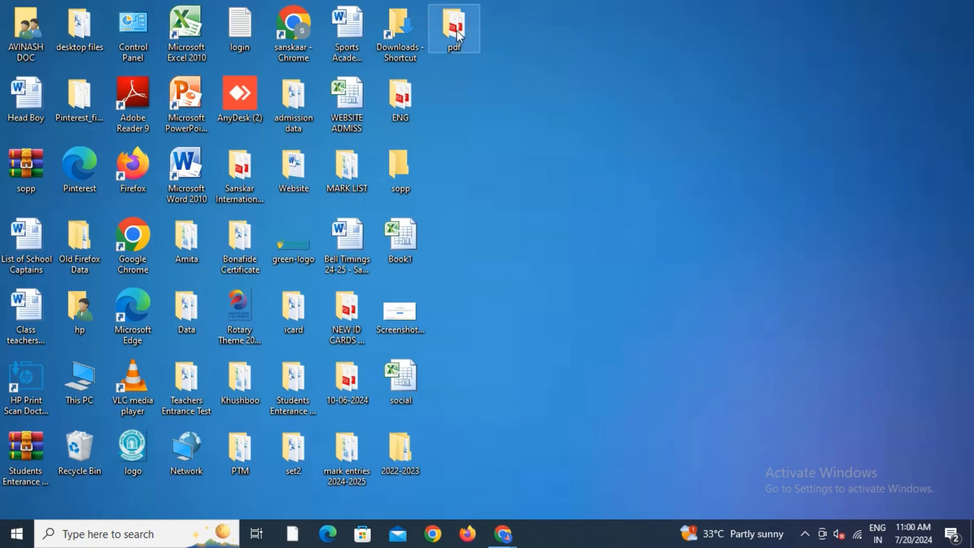
pyautogui.rightClick(454, 29)
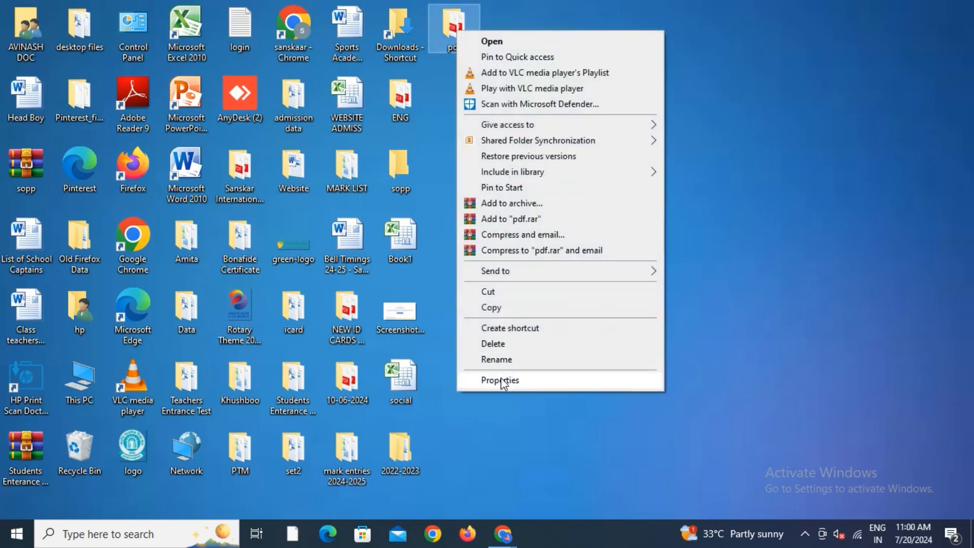
pyautogui.click(499, 379)
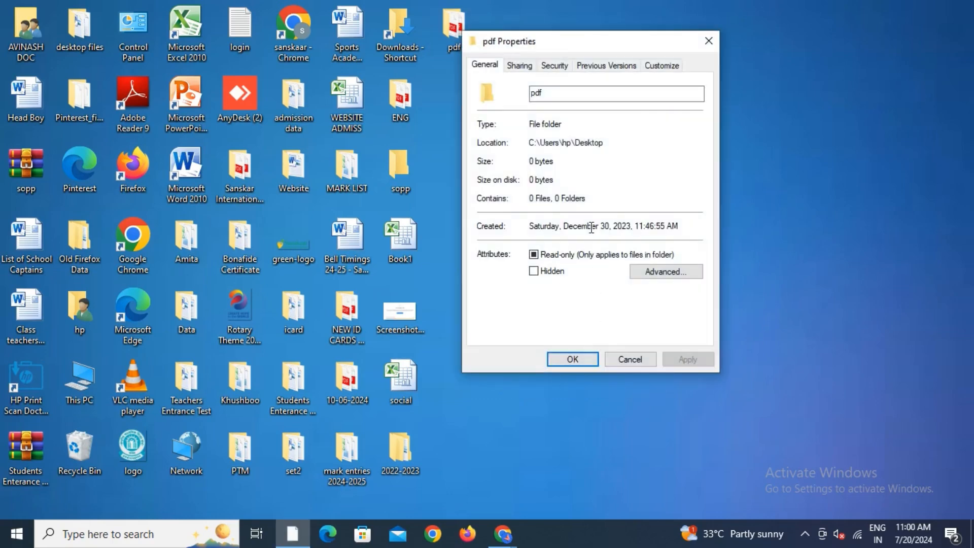
pyautogui.click(553, 65)
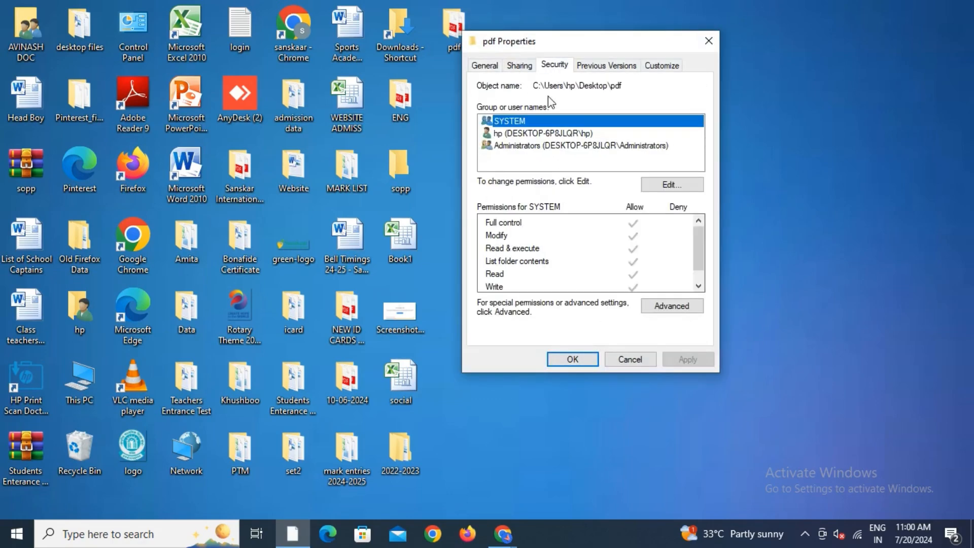
pyautogui.moveTo(638, 183)
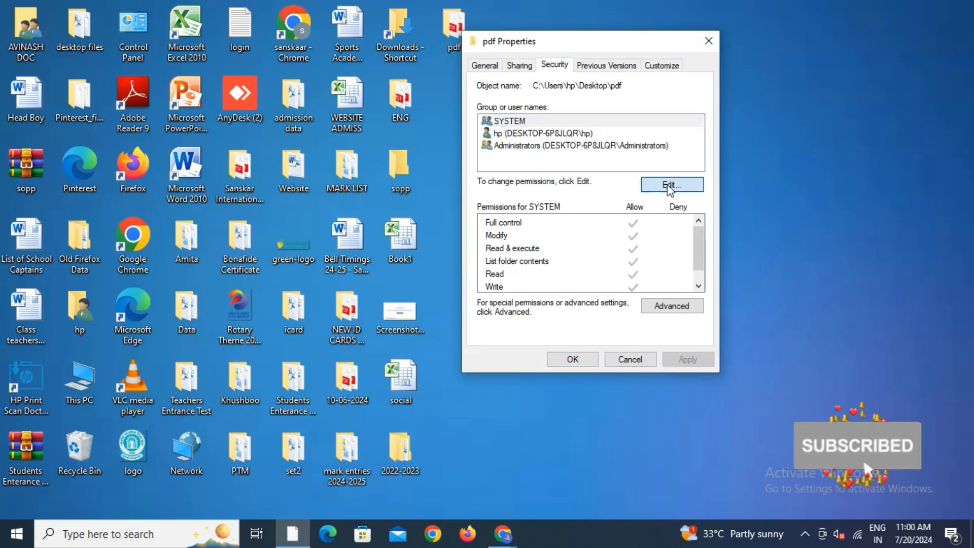
# - Clear all Deny permissions for Administrators on the pdf folder and apply the change
pyautogui.click(671, 185)
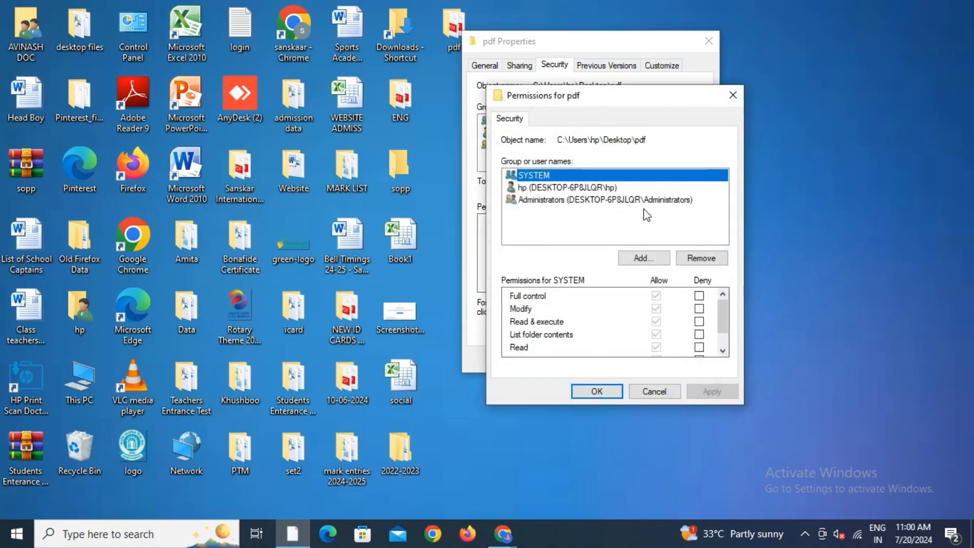
pyautogui.click(602, 200)
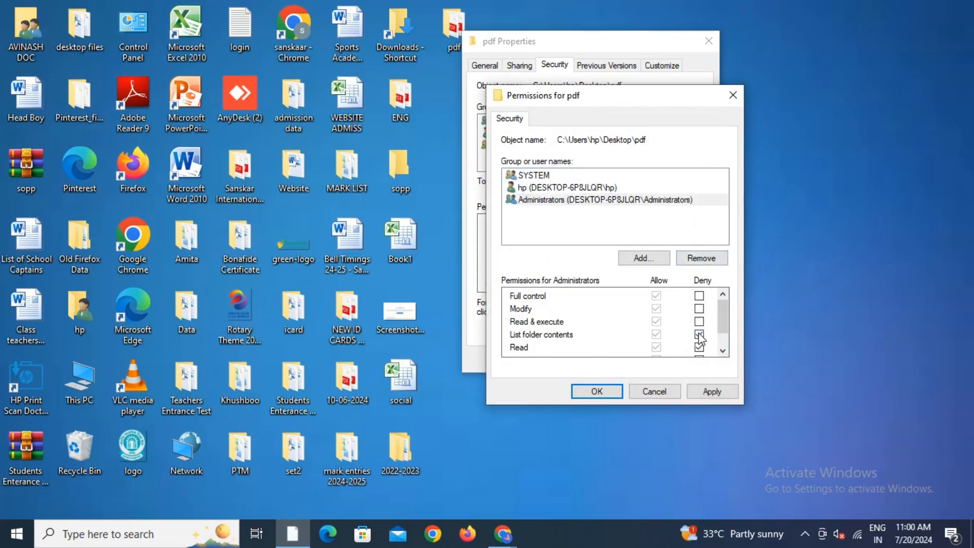
pyautogui.scroll(-3)
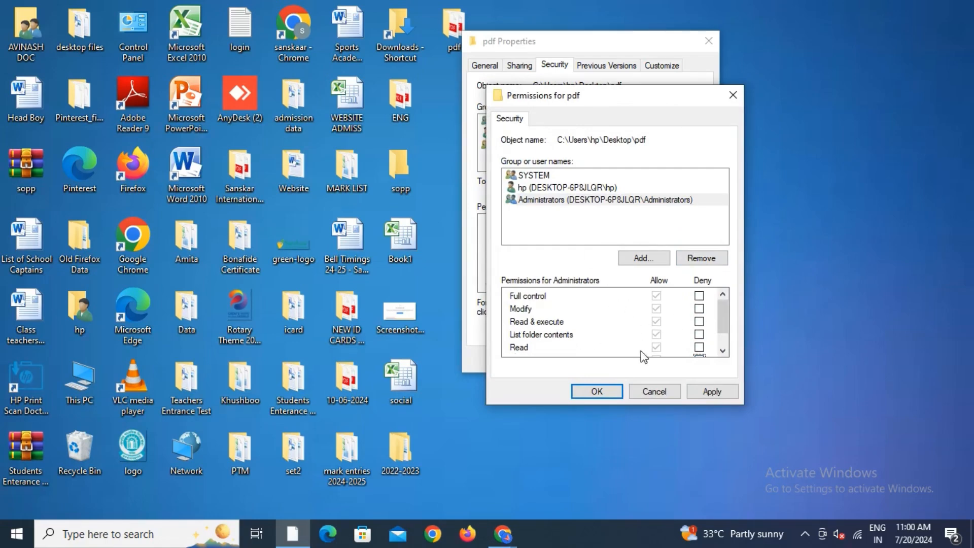
pyautogui.click(599, 199)
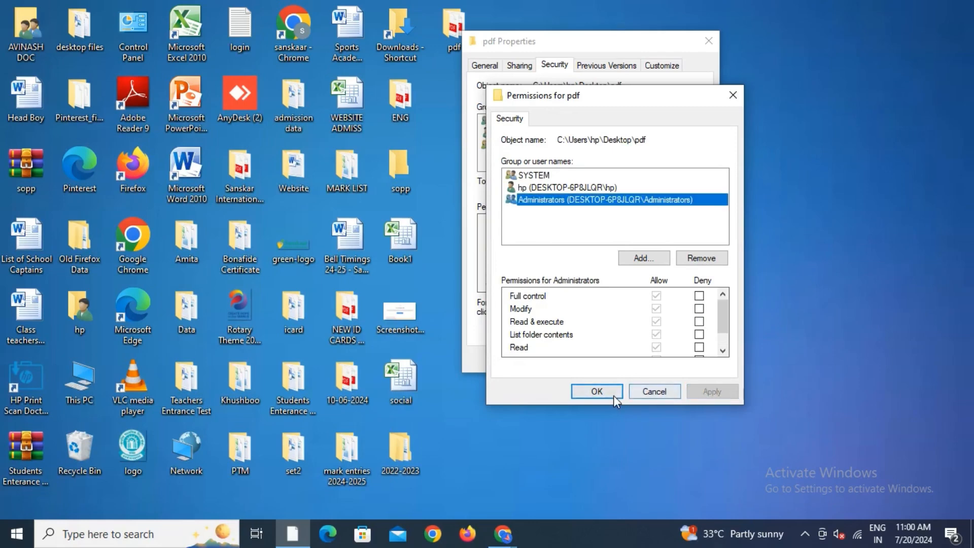
pyautogui.click(595, 391)
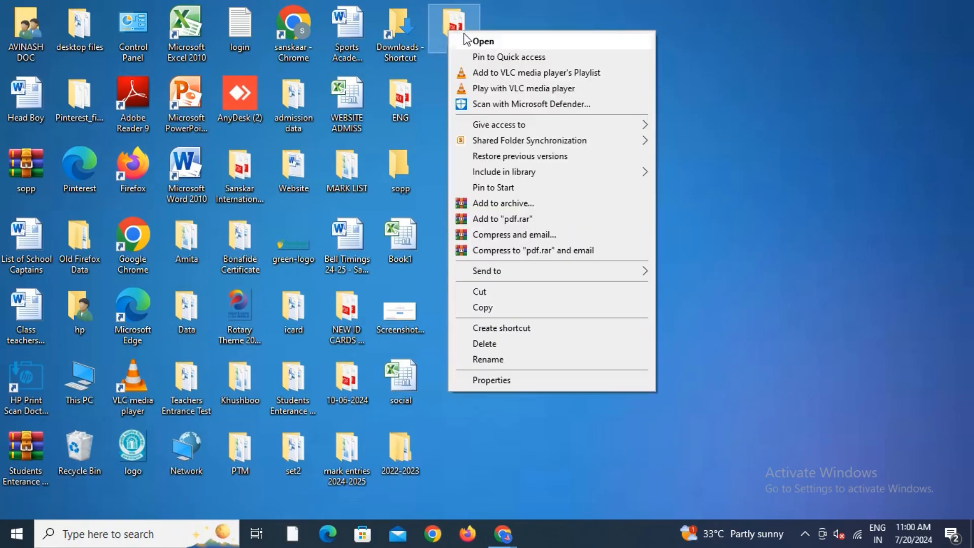
pyautogui.click(482, 41)
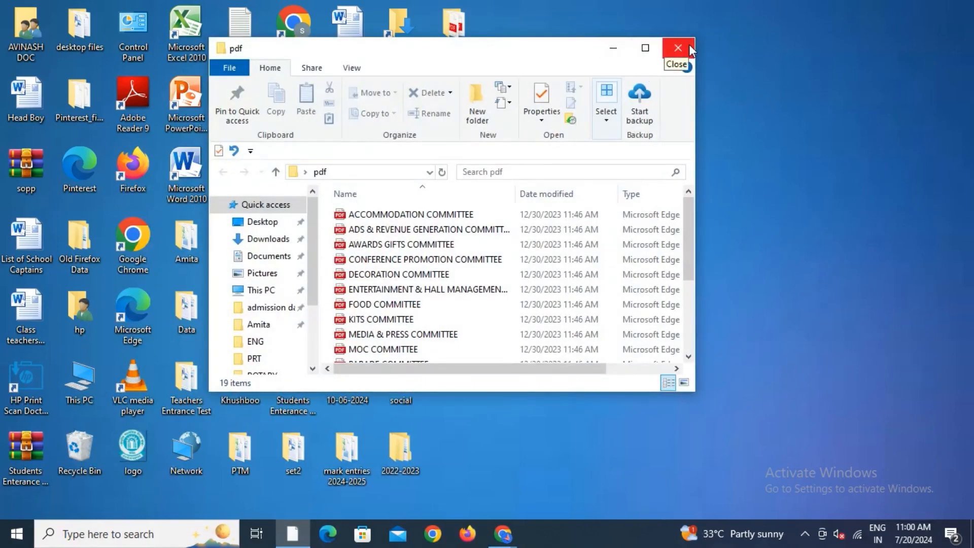
pyautogui.click(677, 47)
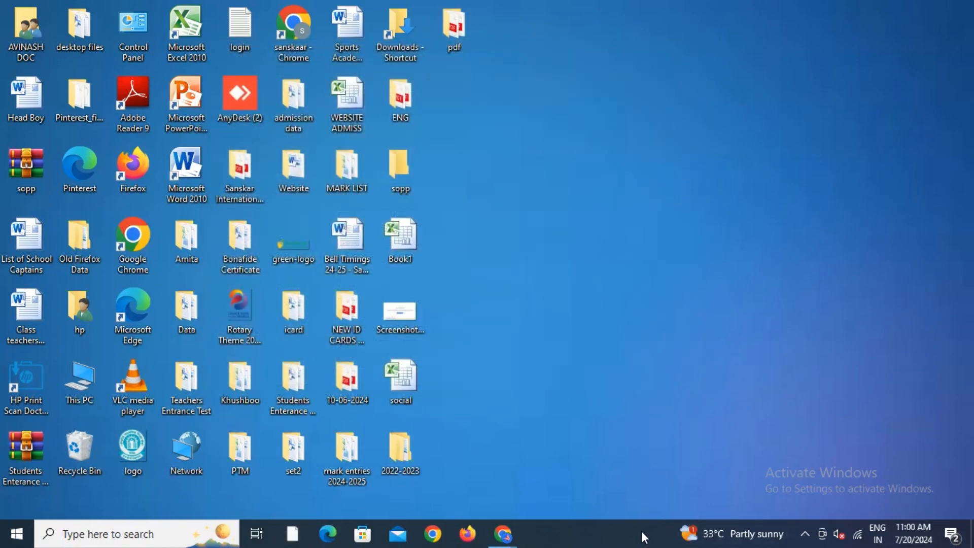
pyautogui.moveTo(642, 529)
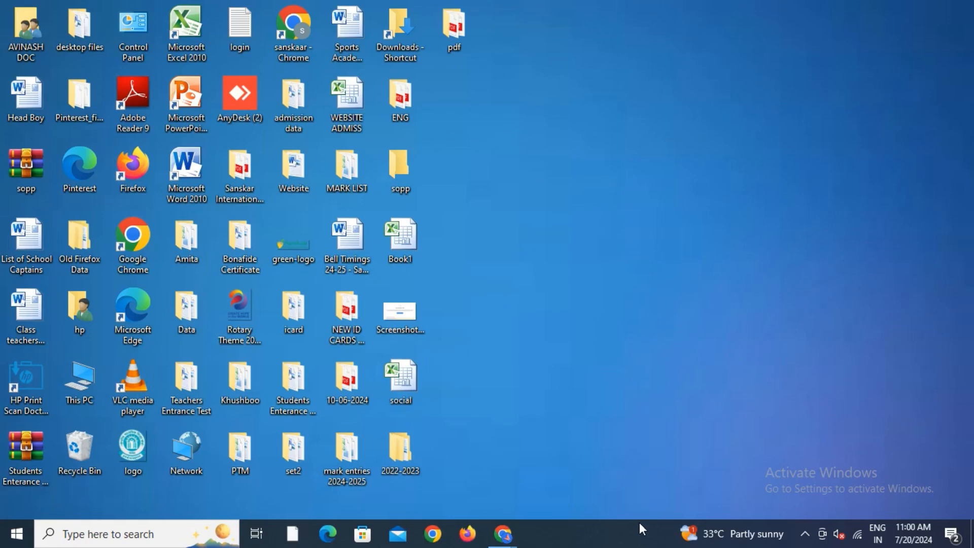